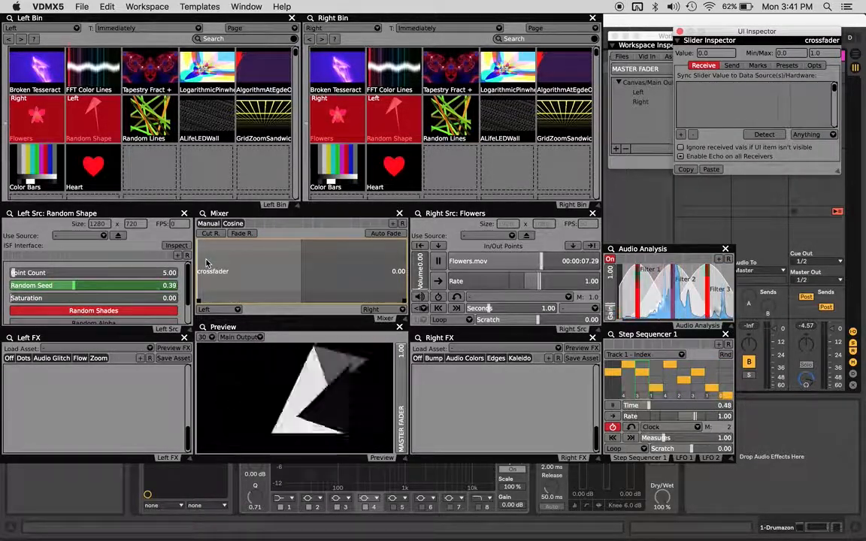
# - Disconnect the left Random Seed from its Audio Analysis Filter 3 data source
pyautogui.rightClick(45, 286)
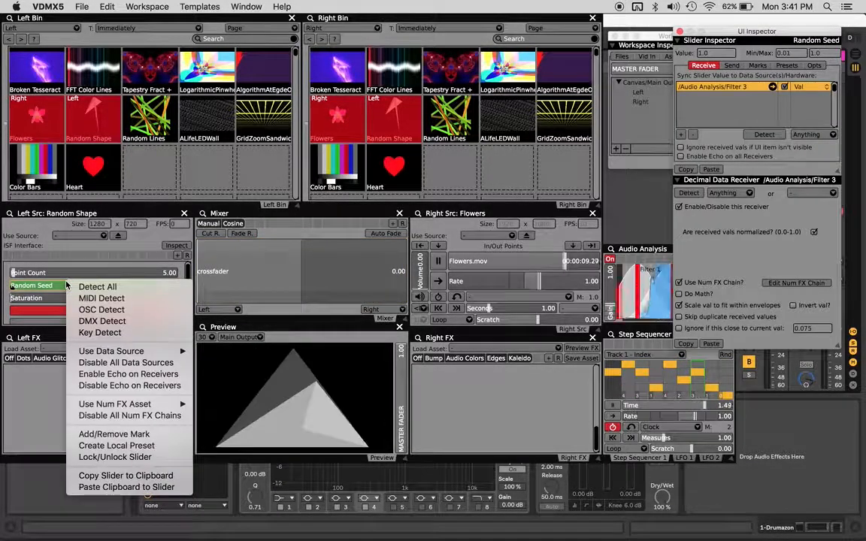
pyautogui.moveTo(126, 363)
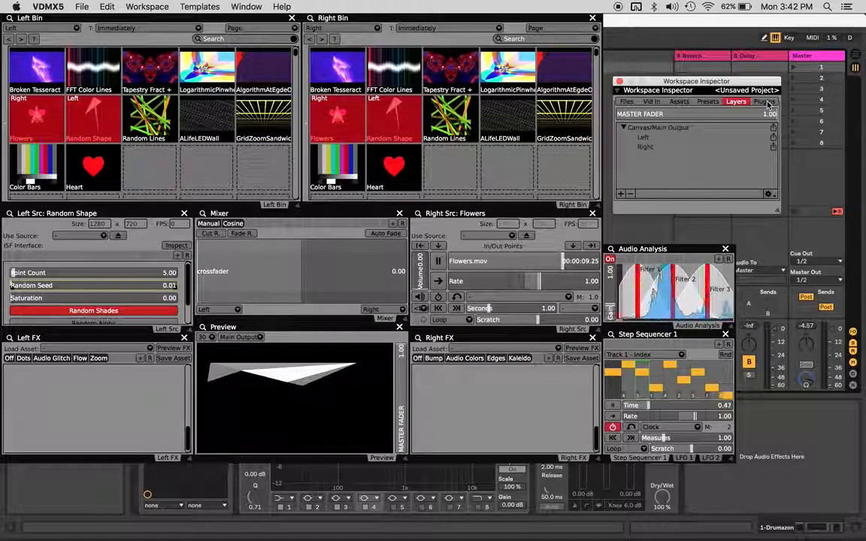
# - Enable Ableton Link in the Clock plugin's settings in Workspace Inspector
pyautogui.click(764, 101)
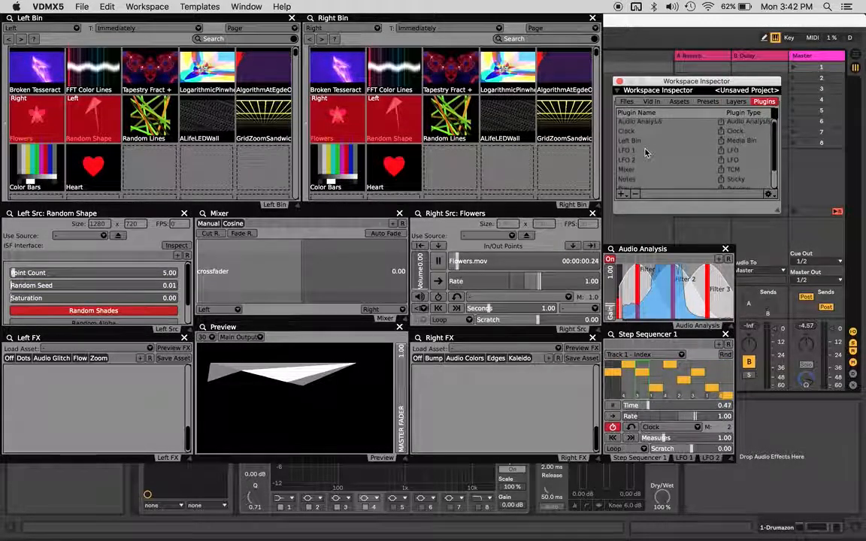
pyautogui.click(627, 132)
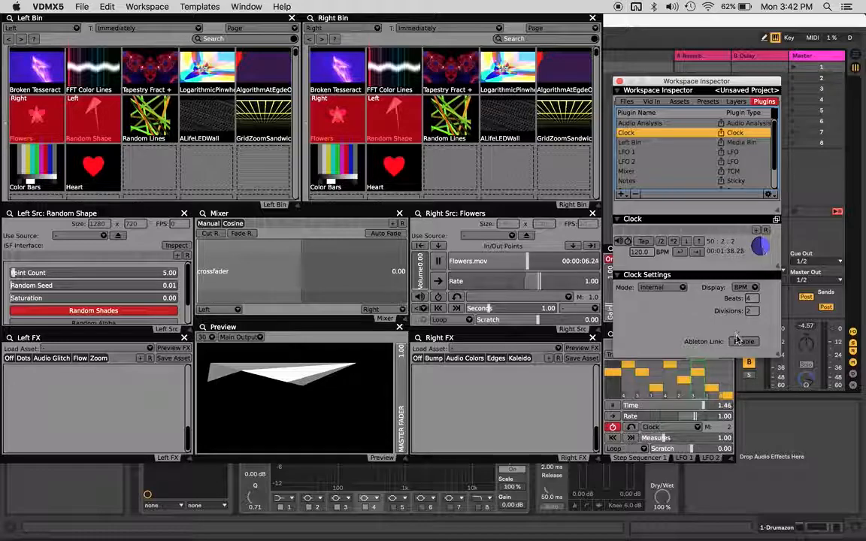
pyautogui.click(743, 342)
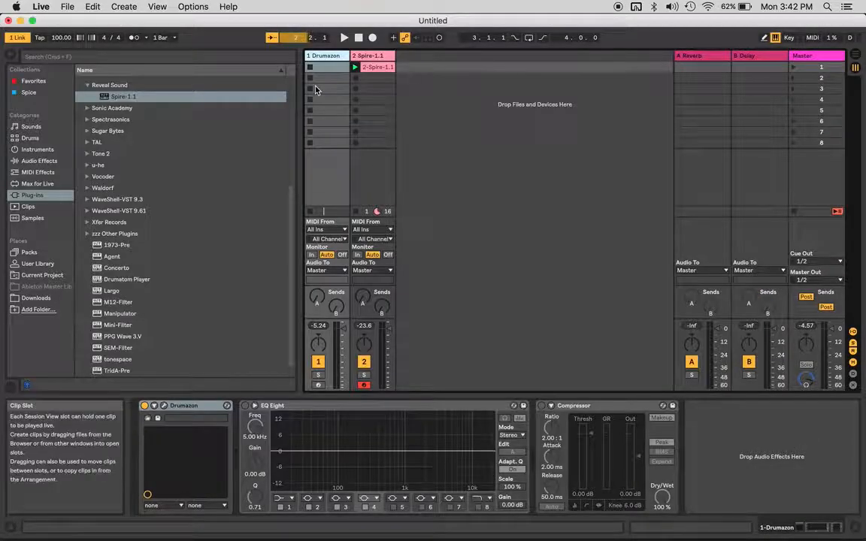
pyautogui.moveTo(717, 515)
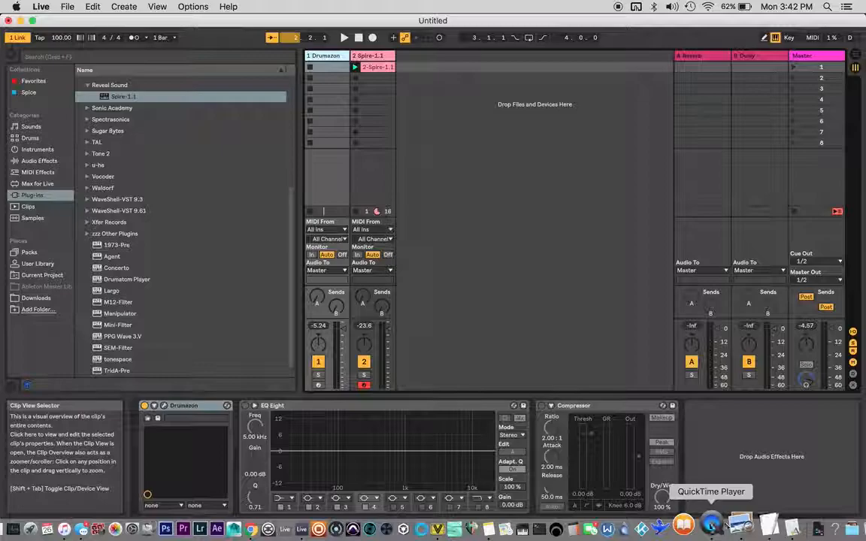
# - Press Play in Ableton Live, then return to the VDMX workspace
pyautogui.click(711, 534)
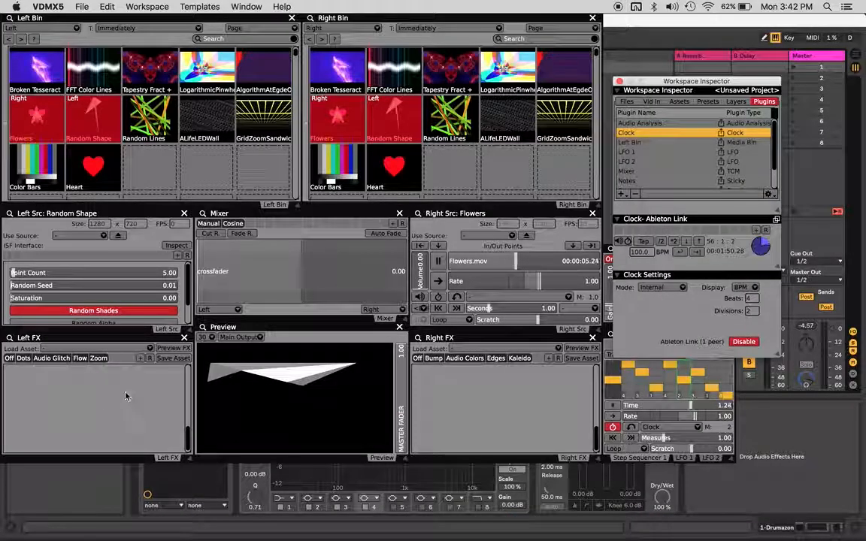
pyautogui.click(57, 285)
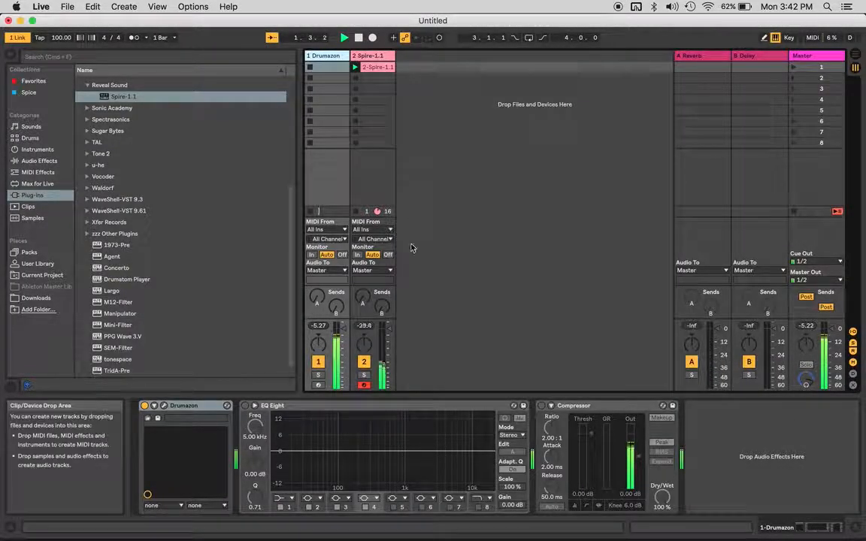
pyautogui.moveTo(459, 528)
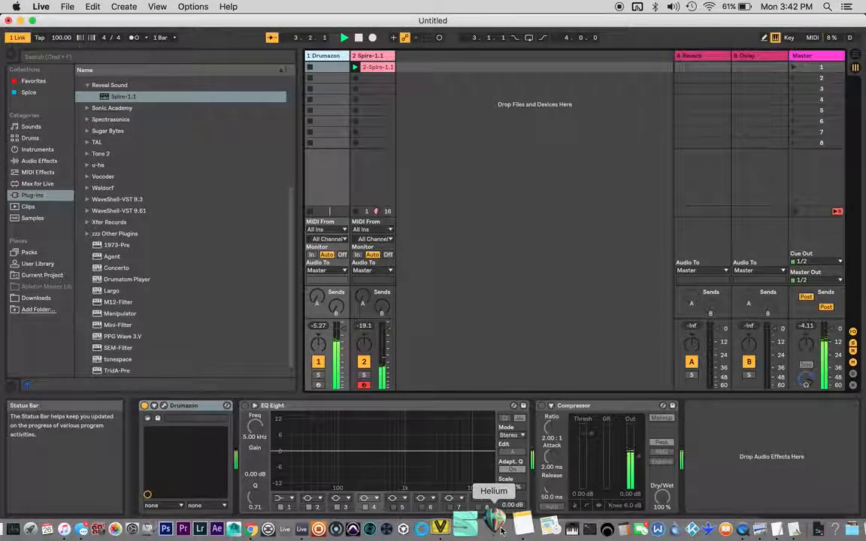
pyautogui.click(463, 526)
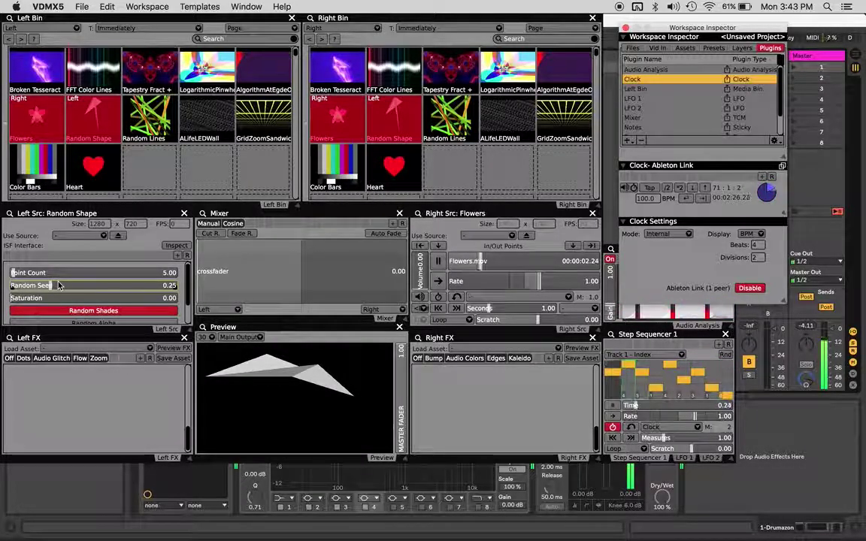
# - Link the left Random Seed to Step Sequencer 1 Track 1 and set Measures to 1.38
pyautogui.rightClick(59, 285)
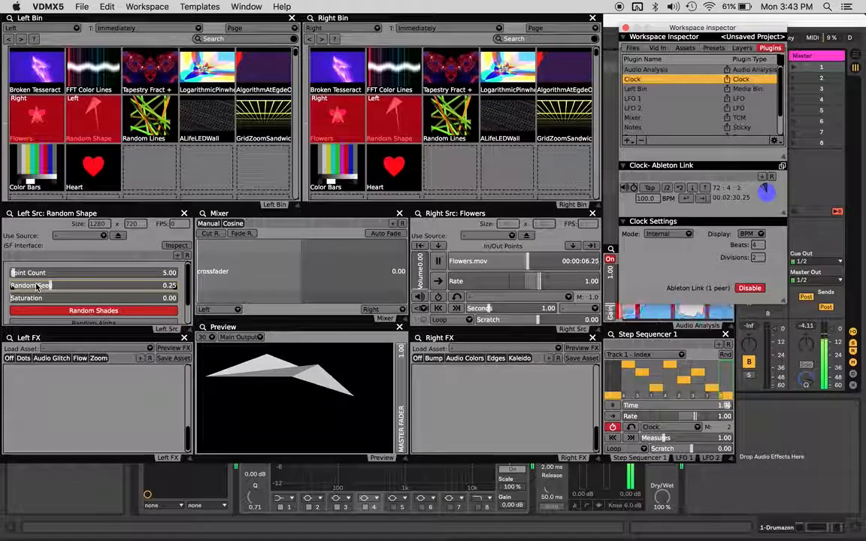
pyautogui.moveTo(42, 285); pyautogui.dragTo(124, 285)
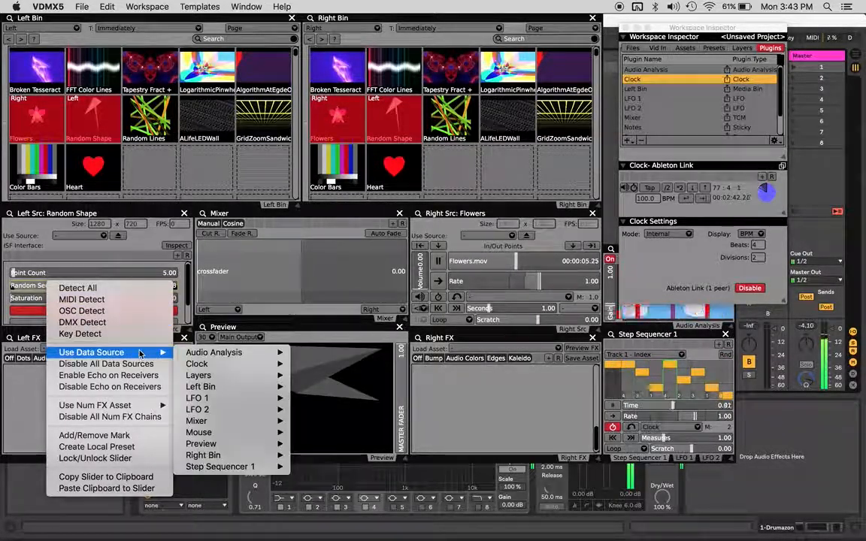
pyautogui.moveTo(219, 466)
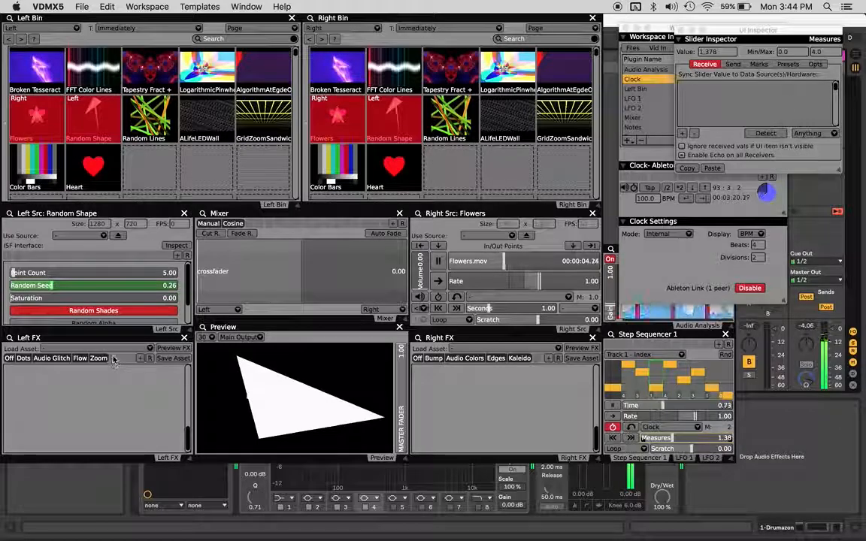
# - Add Edge Work to the left deck and thin inputRadius to 1.44
pyautogui.click(140, 359)
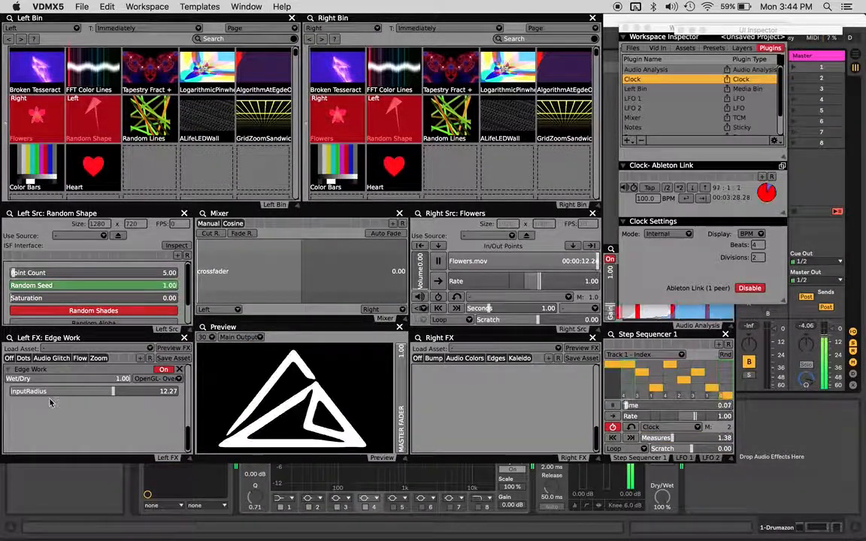
pyautogui.moveTo(113, 391); pyautogui.dragTo(22, 391)
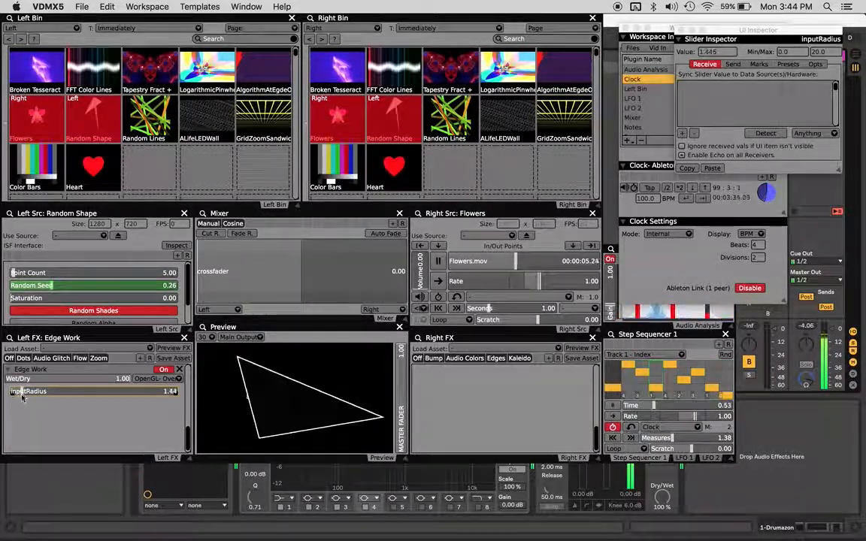
pyautogui.moveTo(53, 284); pyautogui.dragTo(135, 285)
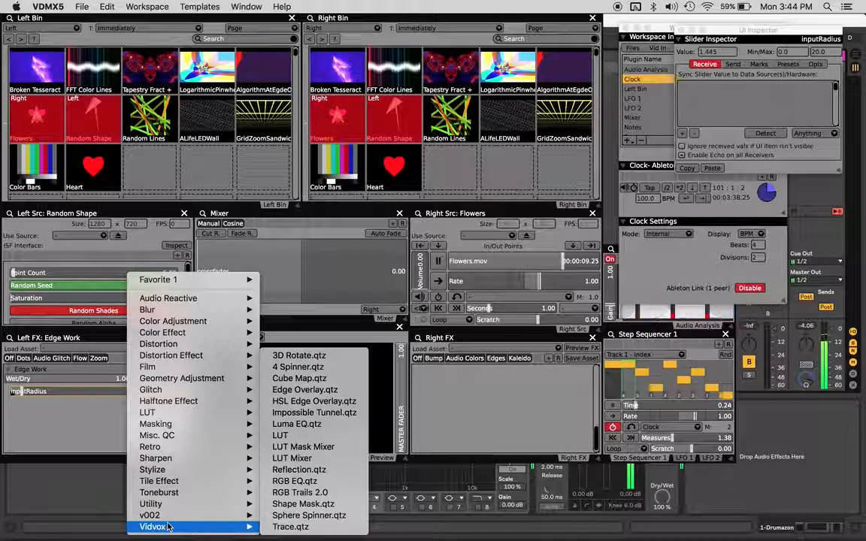
# - Add Vidvox 3D Rotate to the left deck with Y Rotation following LFO 1 Cosine
pyautogui.click(298, 356)
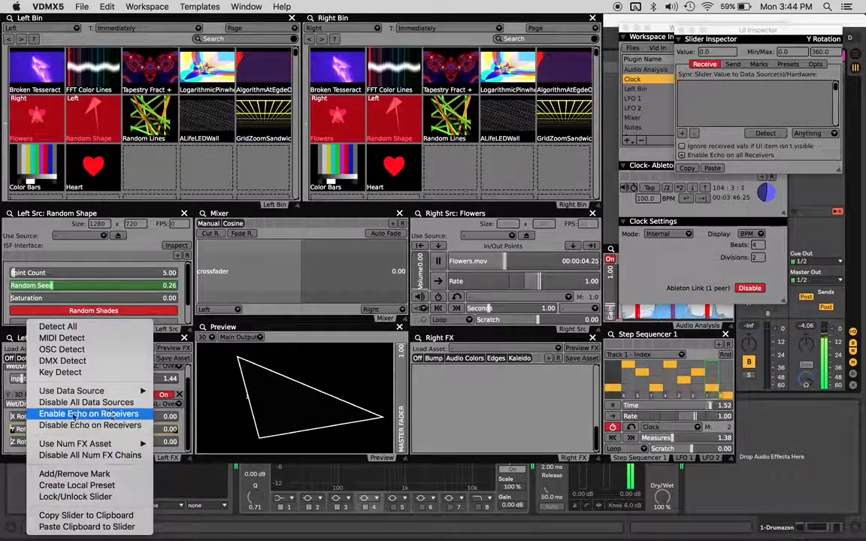
pyautogui.click(72, 390)
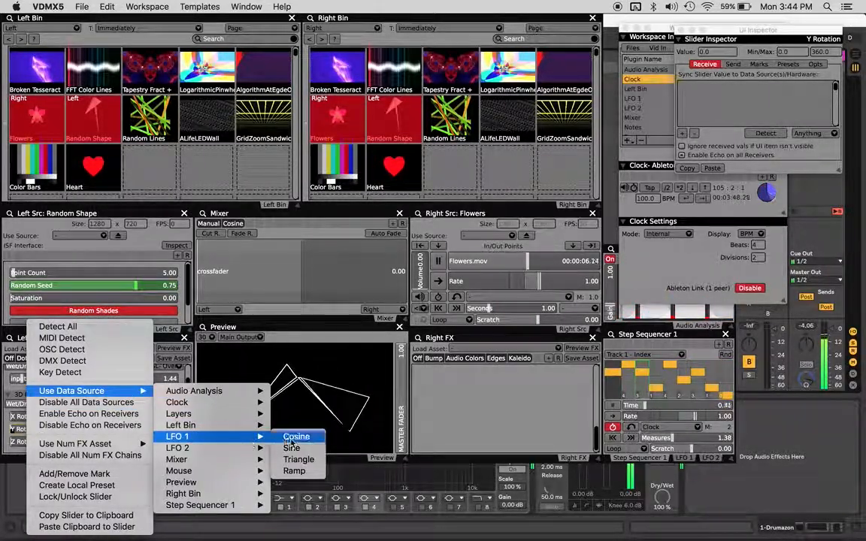
pyautogui.click(296, 436)
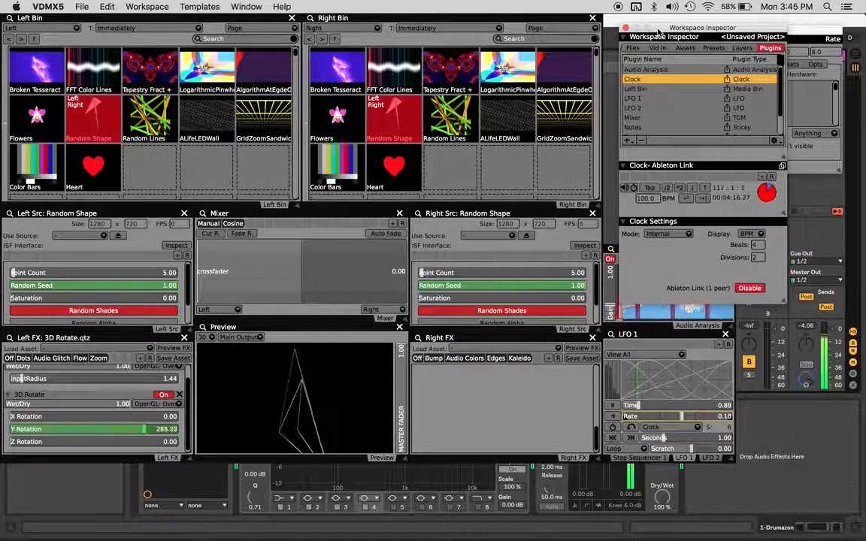
# - Add a new Step Sequencer plugin from the Workspace Inspector Plugins list
pyautogui.click(627, 141)
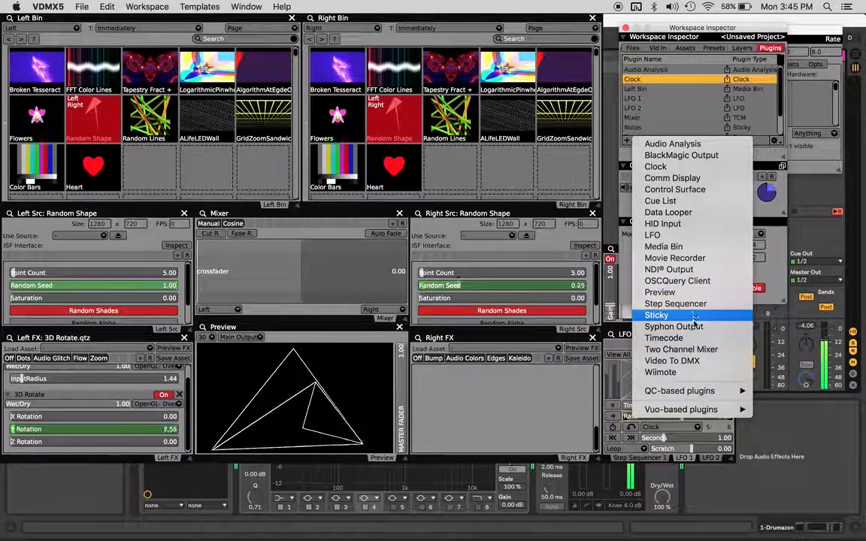
pyautogui.click(675, 304)
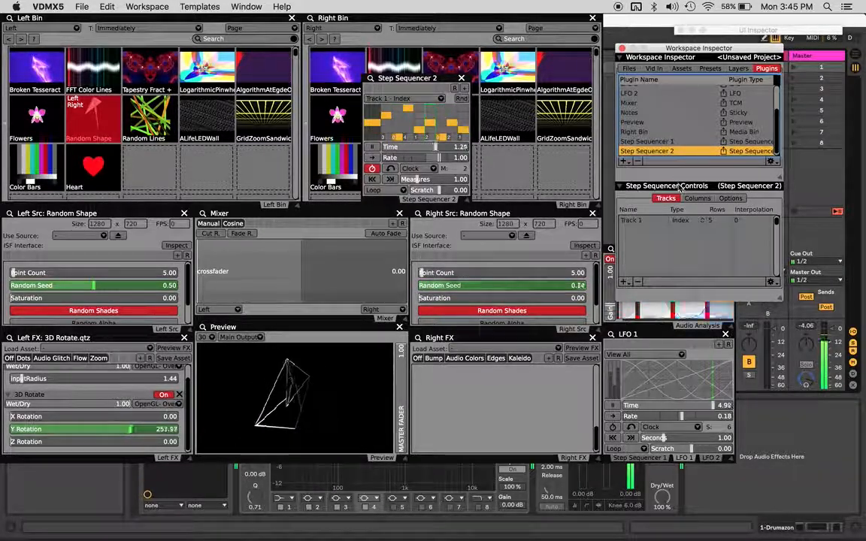
# - Add Track 2 to Step Sequencer 2 as a Number track with 12 rows
pyautogui.click(731, 198)
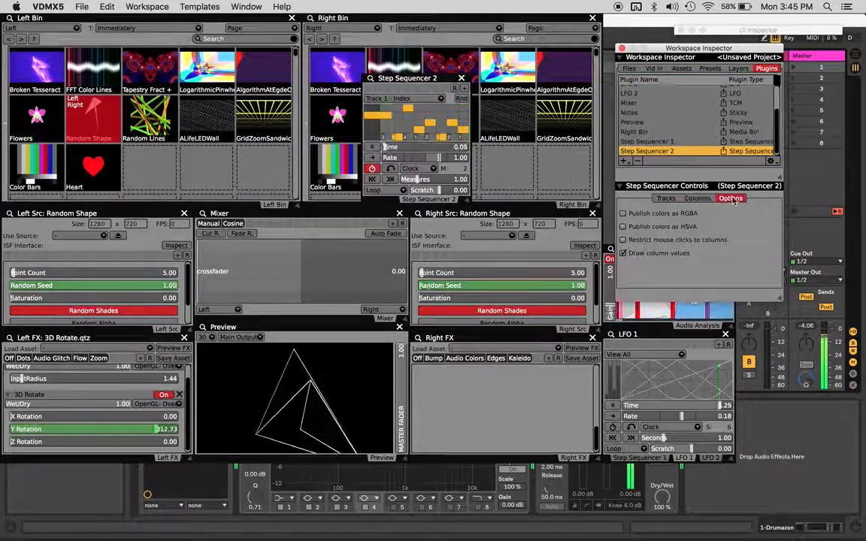
pyautogui.click(665, 198)
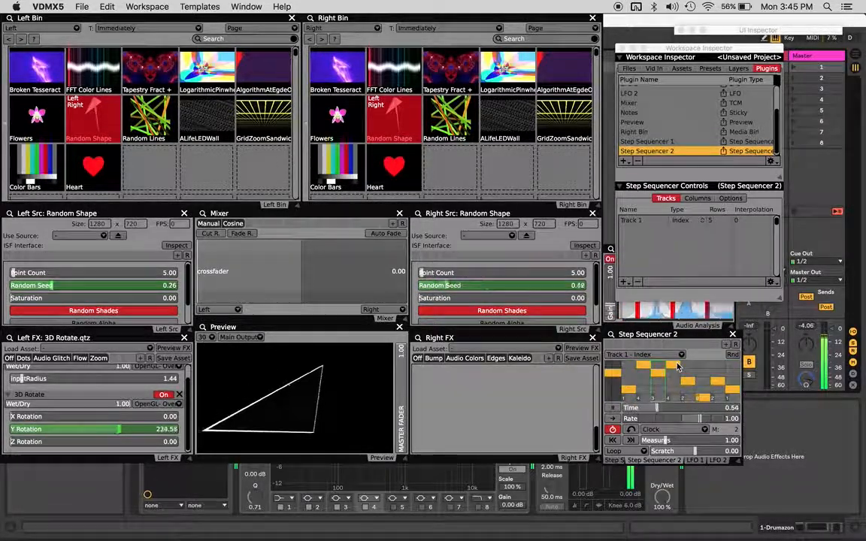
pyautogui.rightClick(677, 369)
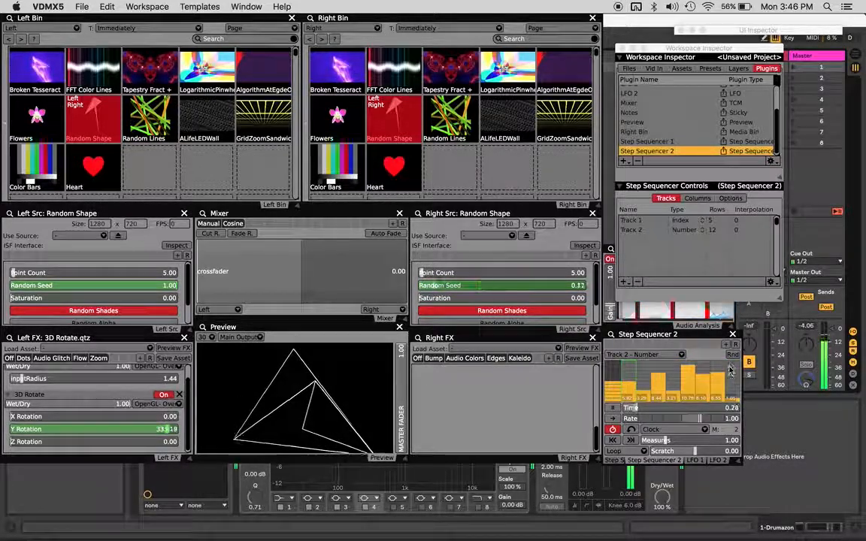
pyautogui.rightClick(681, 380)
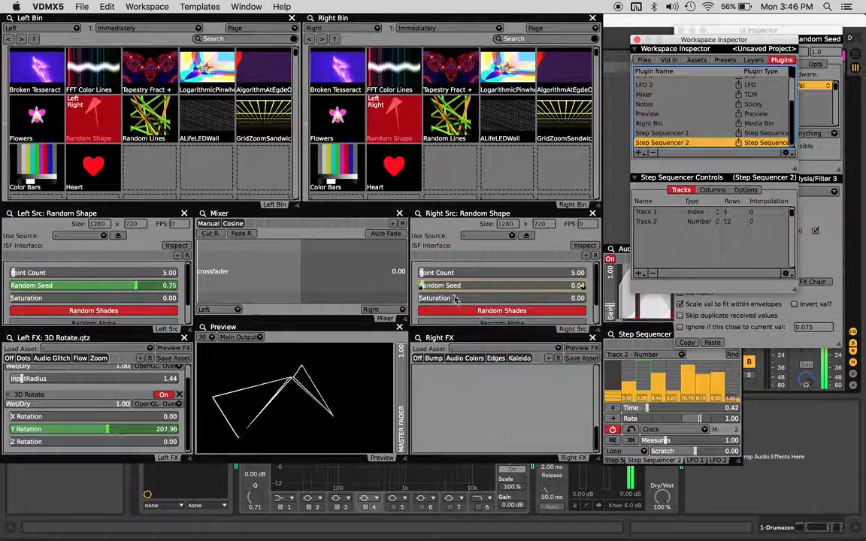
# - Set the right Random Seed's data source to Step Sequencer 1 Track 1
pyautogui.rightClick(440, 285)
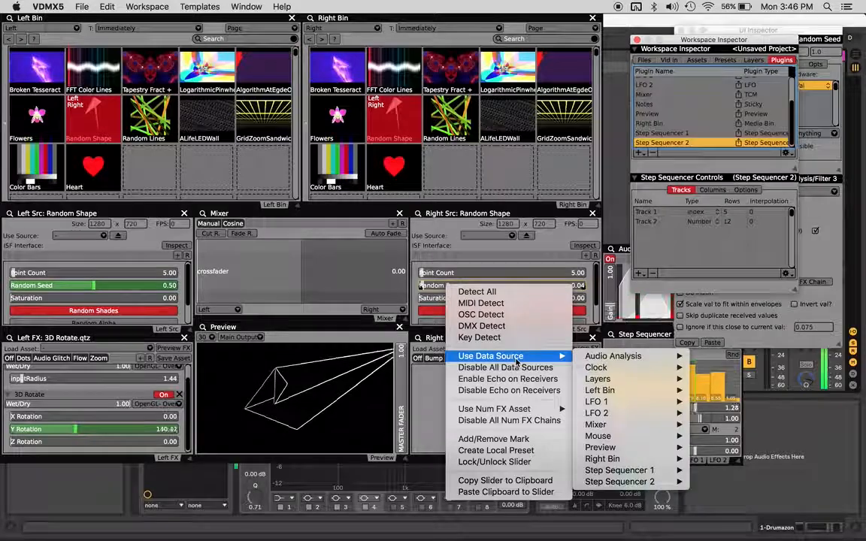
pyautogui.moveTo(618, 471)
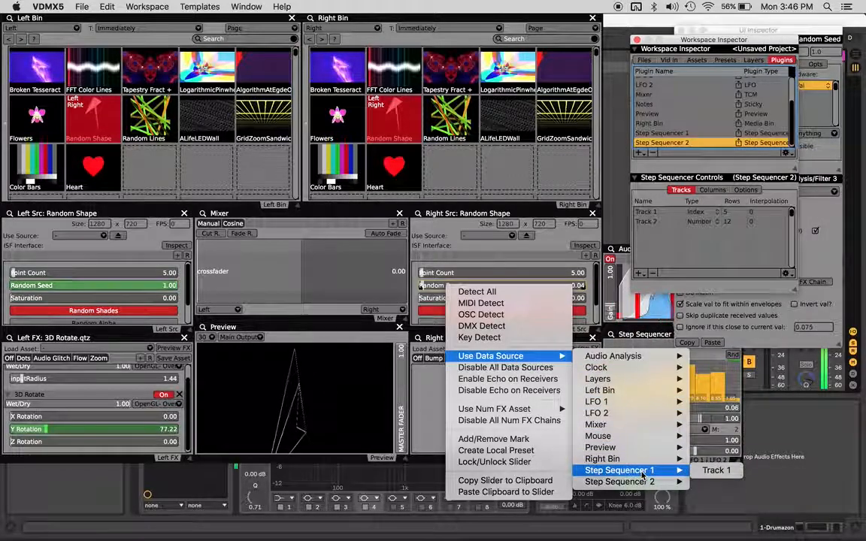
pyautogui.moveTo(626, 483)
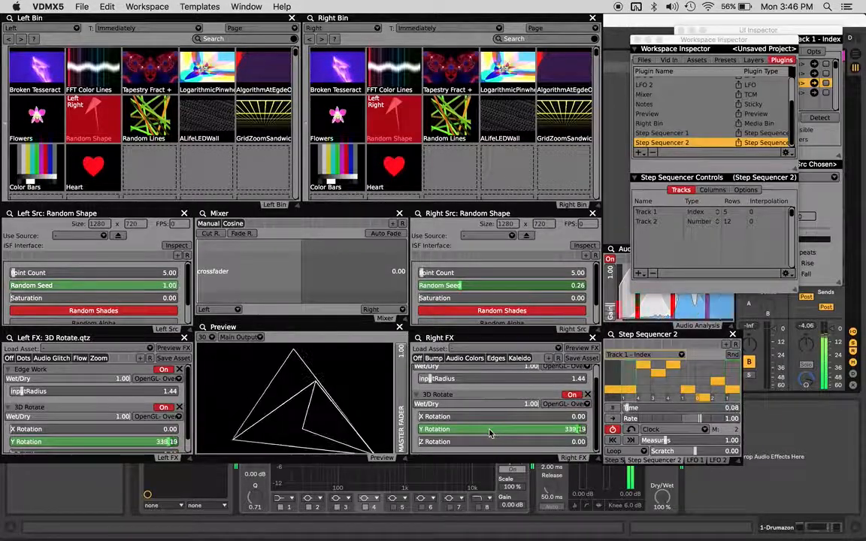
# - Drive the right deck's 3D Rotate Y Rotation with LFO 1 Ramp
pyautogui.rightClick(451, 429)
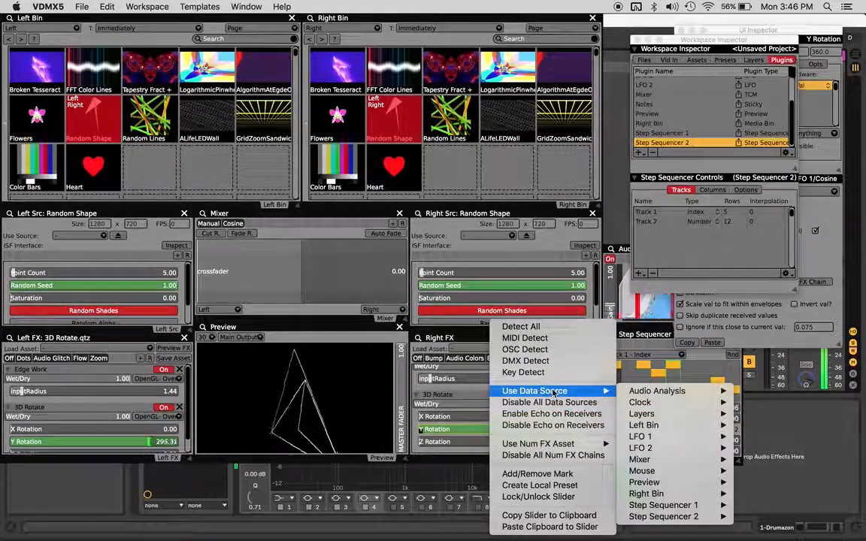
pyautogui.moveTo(641, 436)
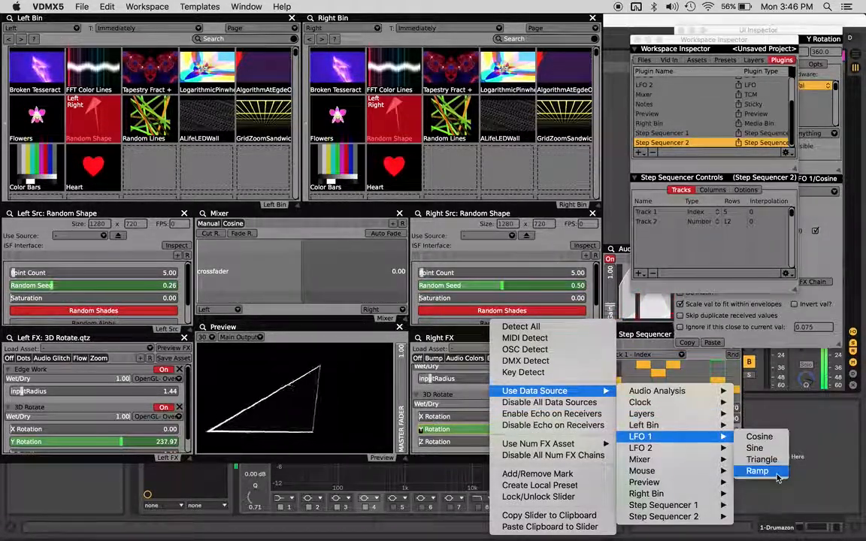
pyautogui.click(762, 469)
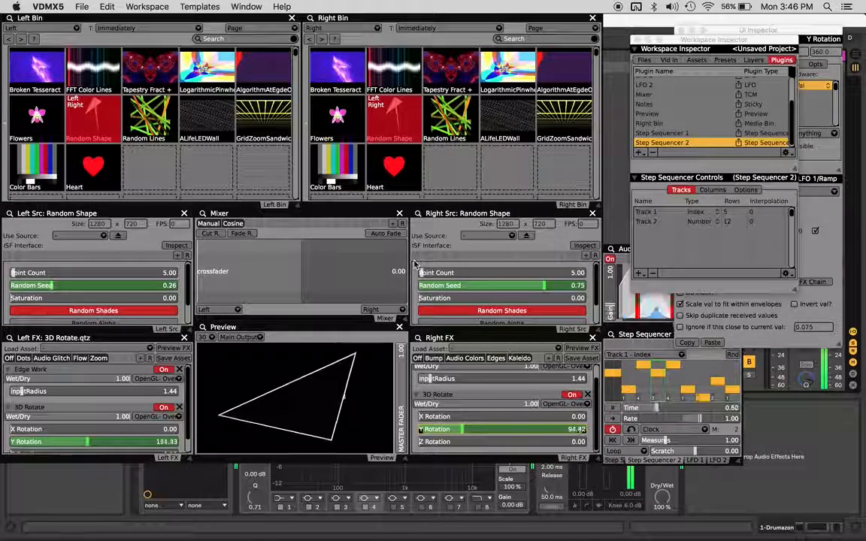